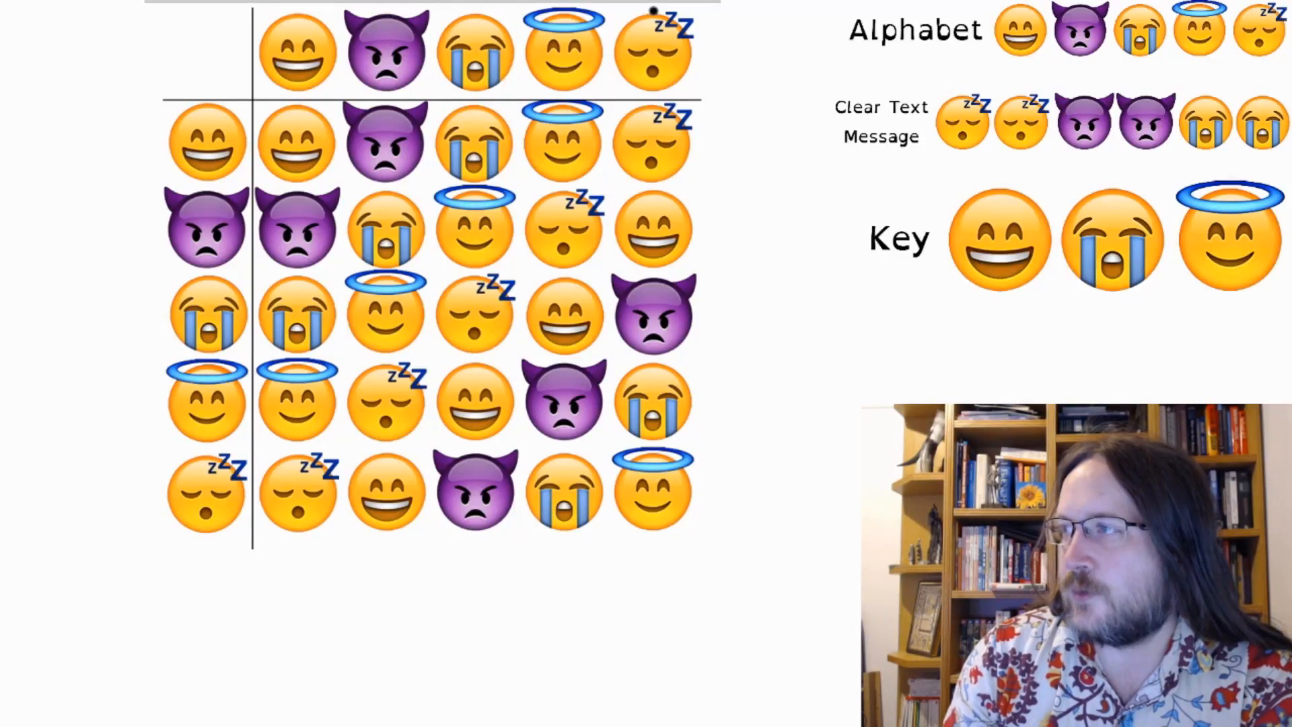
# Step: Draw a vertical line down the sleeping-face column and a horizontal line across the grinning-face row
pyautogui.moveTo(651, 16); pyautogui.dragTo(653, 148)
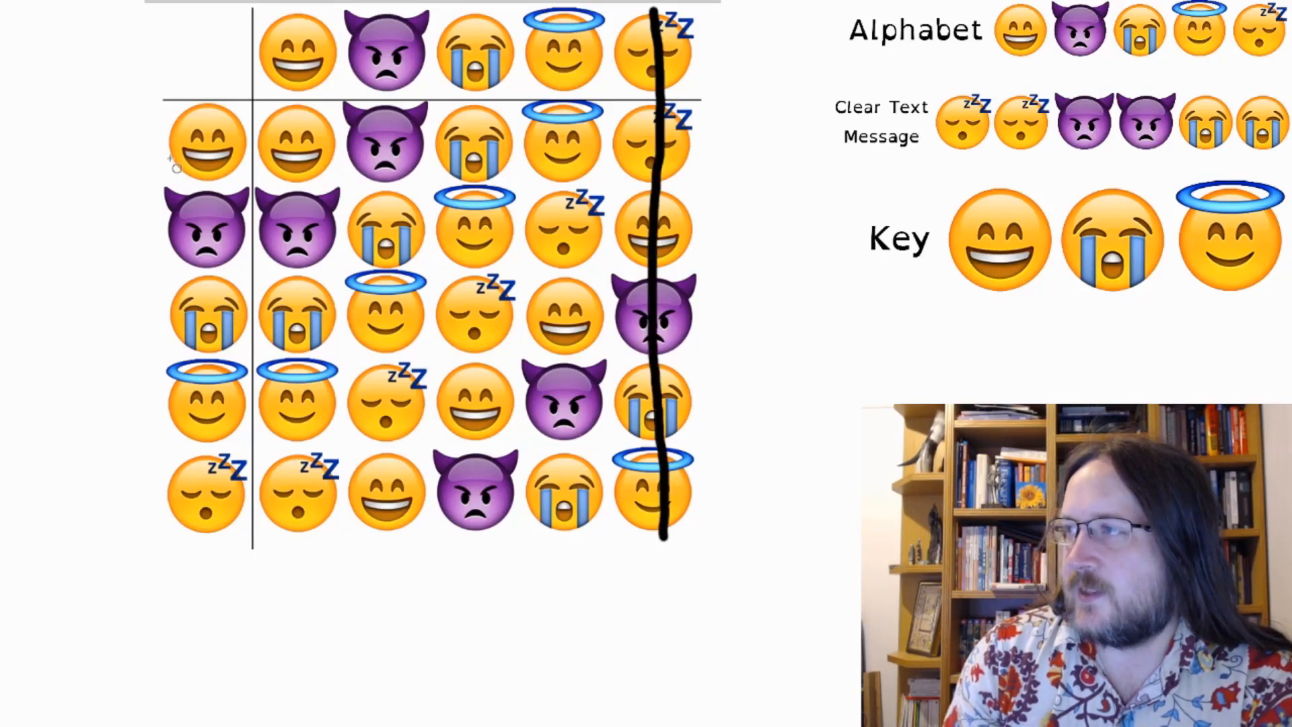
pyautogui.moveTo(152, 144); pyautogui.dragTo(606, 144)
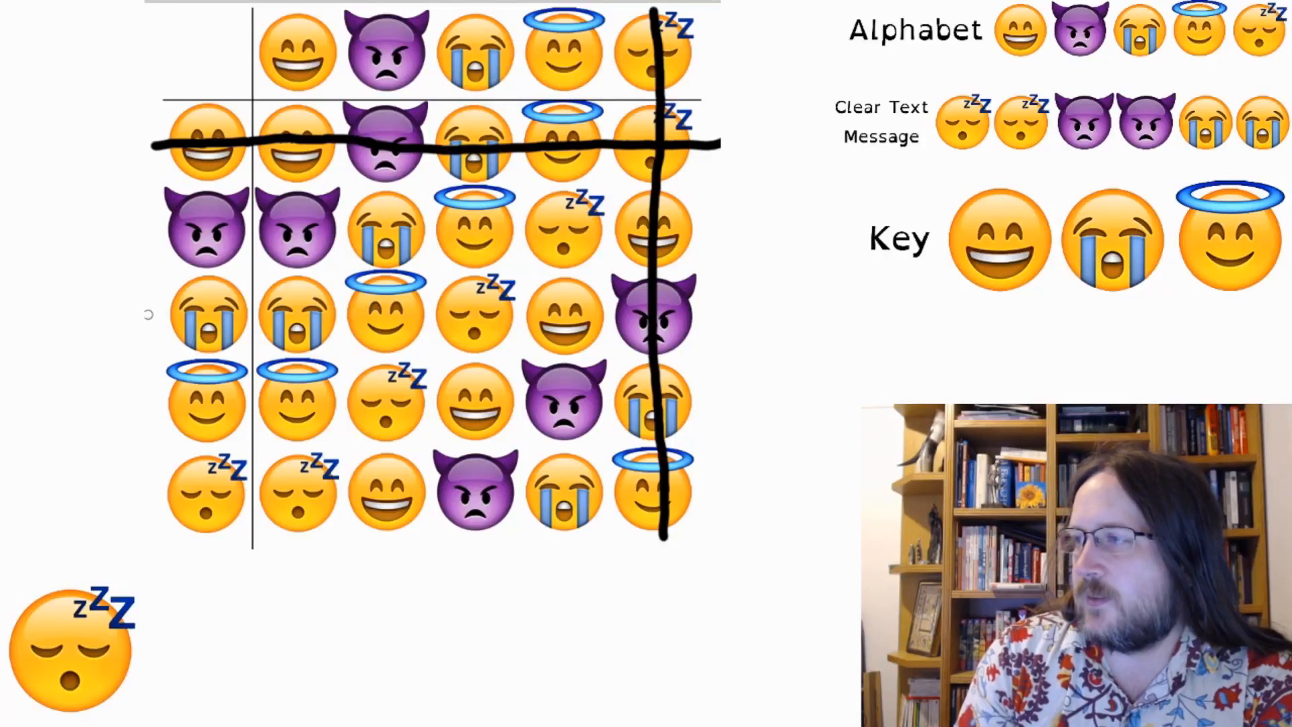
# Step: Draw a line partway across the crying-face row of the emoji table
pyautogui.moveTo(153, 315); pyautogui.dragTo(473, 312)
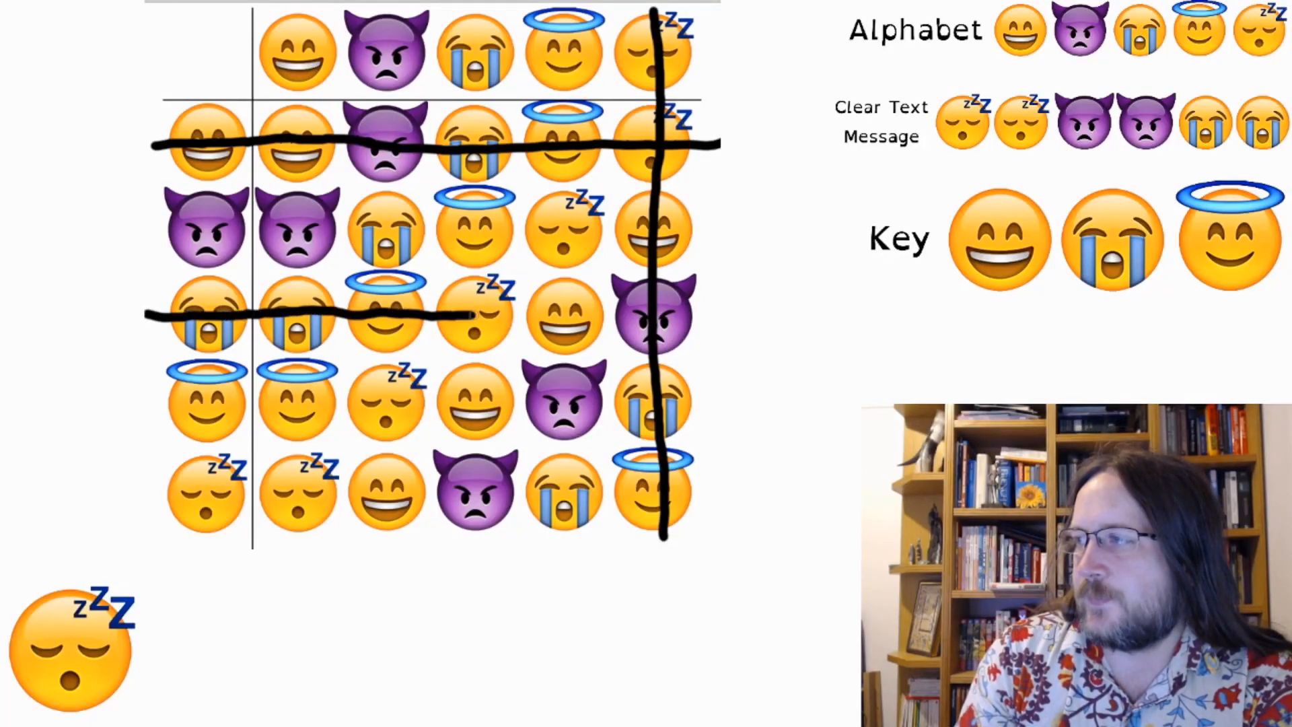